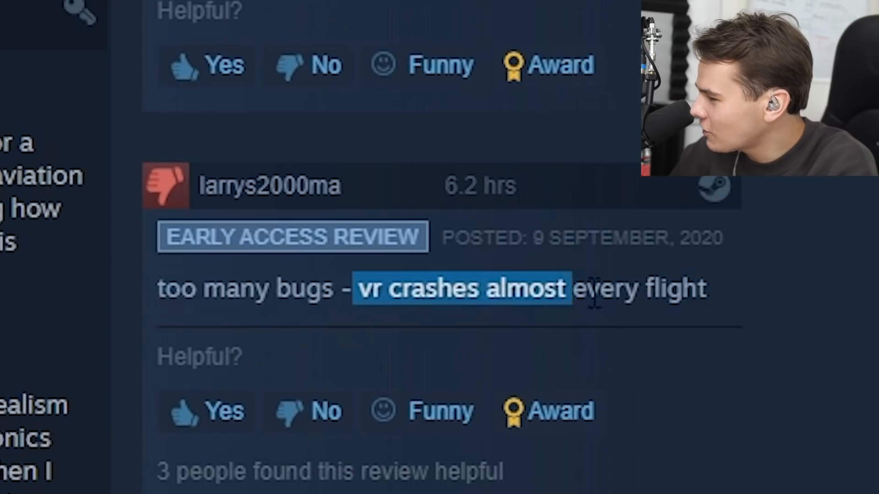
Scroll through the FlyInside Flight Simulator user reviews on Steam.
scroll("down", 3)
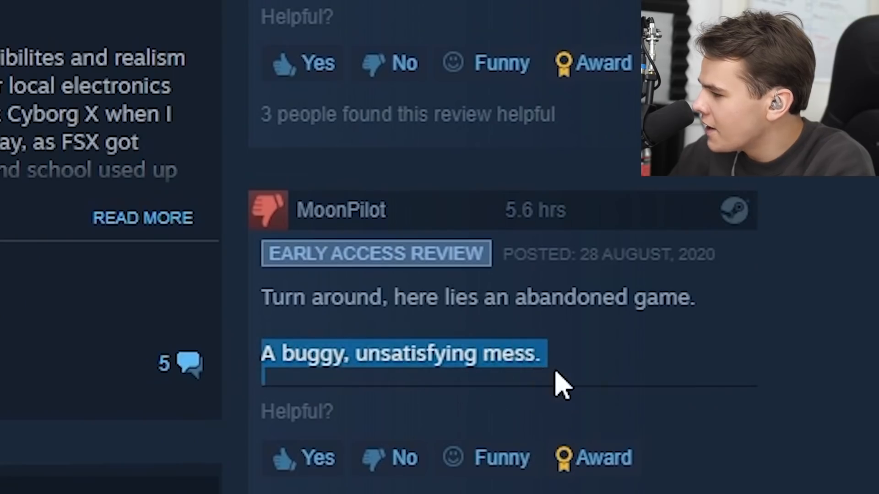
scroll("down", 3)
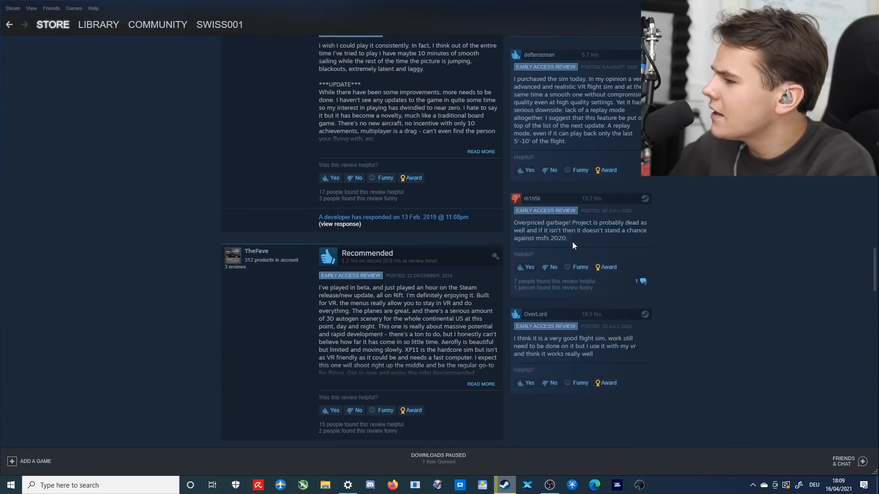
scroll("down", 3)
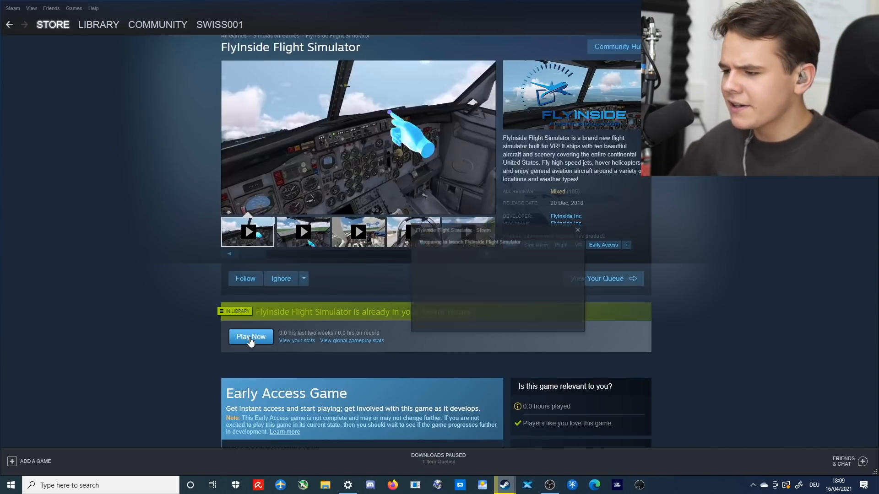
Launch FlyInside and load into the 737 cockpit on runway 19.
left_click(250, 337)
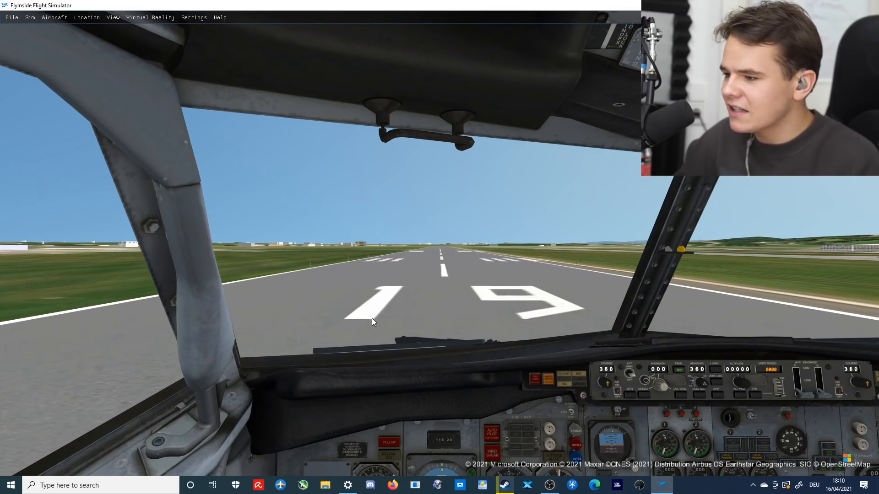
Switch to the External Circle (World Relative) view around the Canadian North 737.
left_click(113, 16)
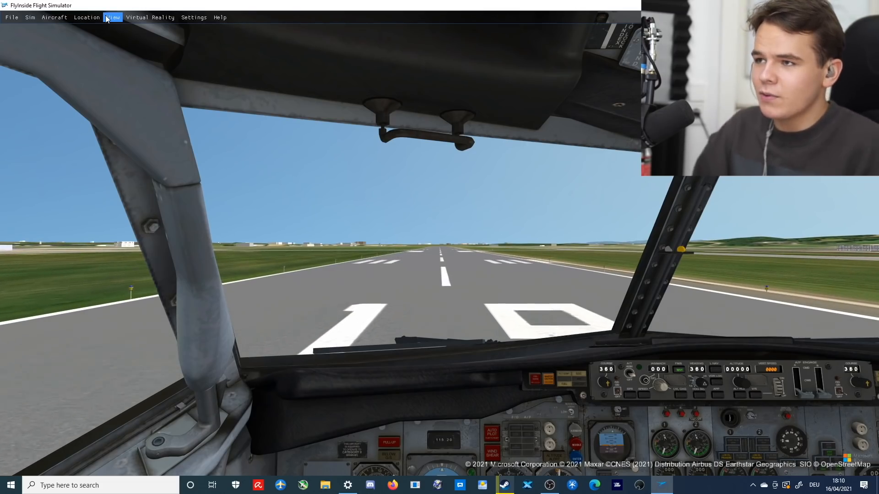
left_click(113, 17)
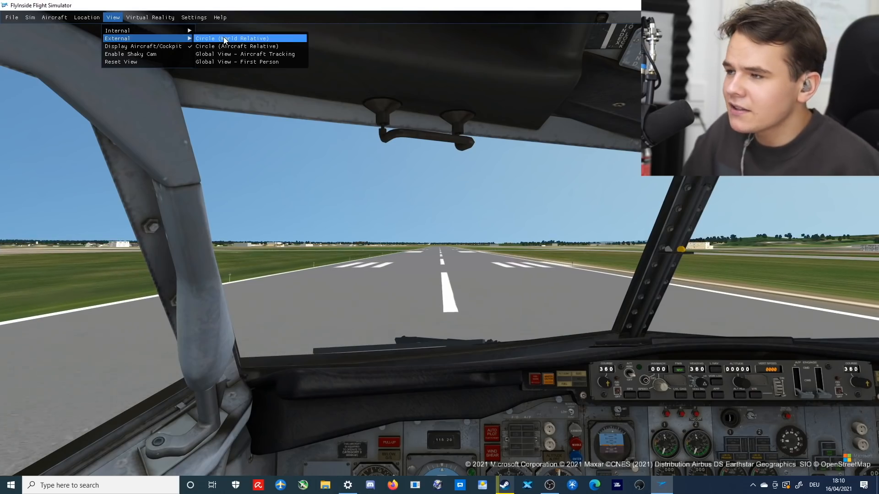
left_click(232, 38)
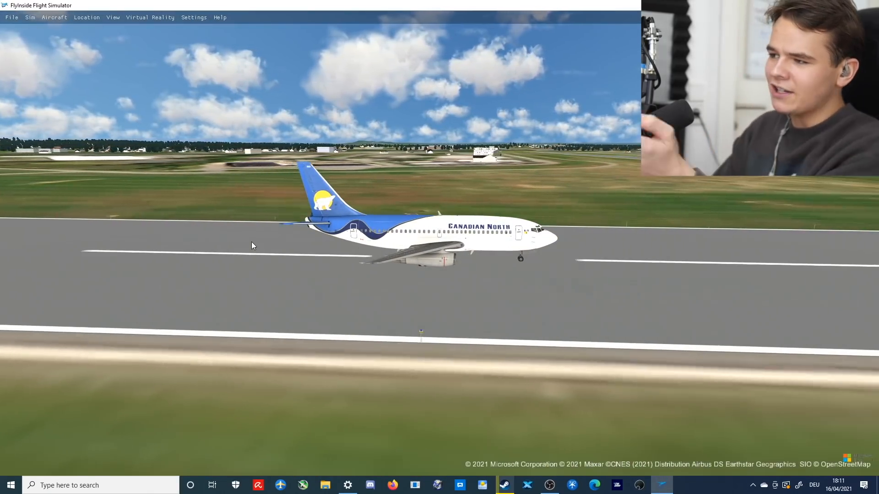
left_click(113, 17)
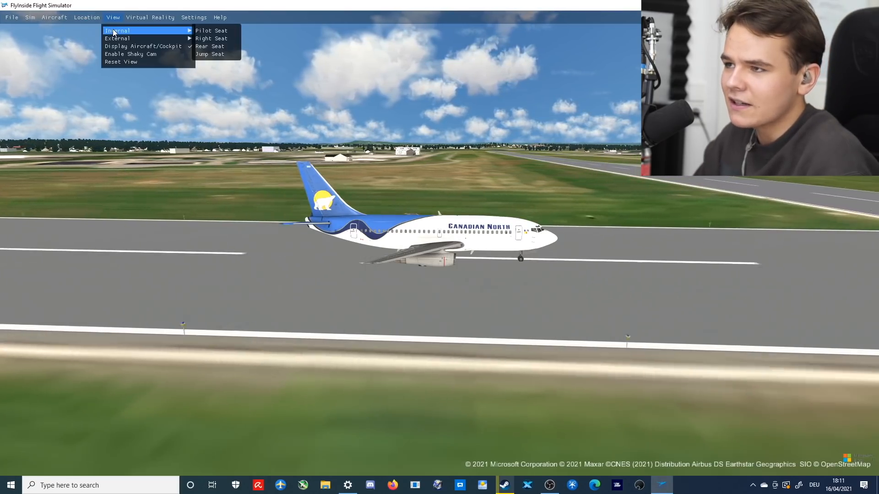
Return to the Pilot Seat view and fly the 737 up above the town.
left_click(211, 30)
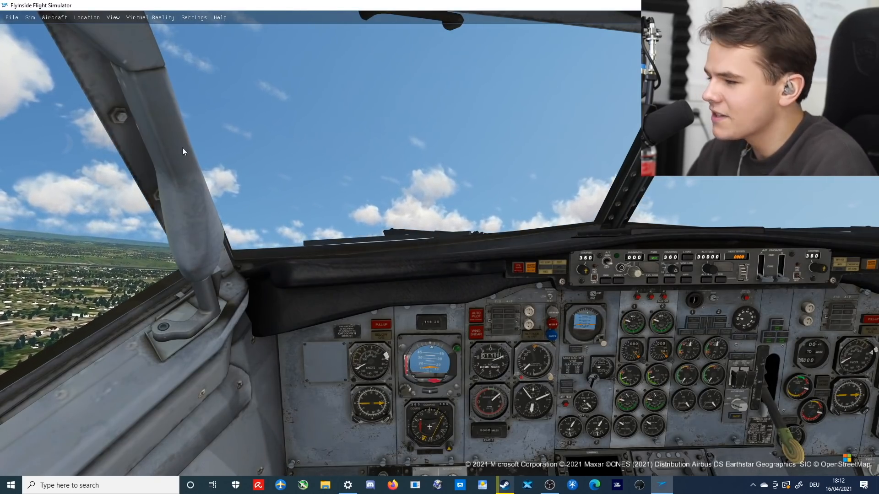
Watch the climbing 737 from the external Circle view, then take the Right Seat.
left_click(113, 17)
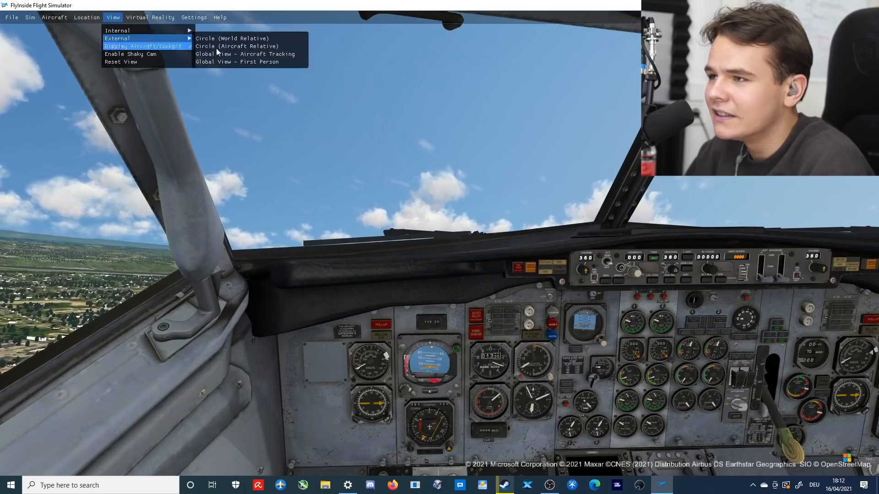
left_click(232, 38)
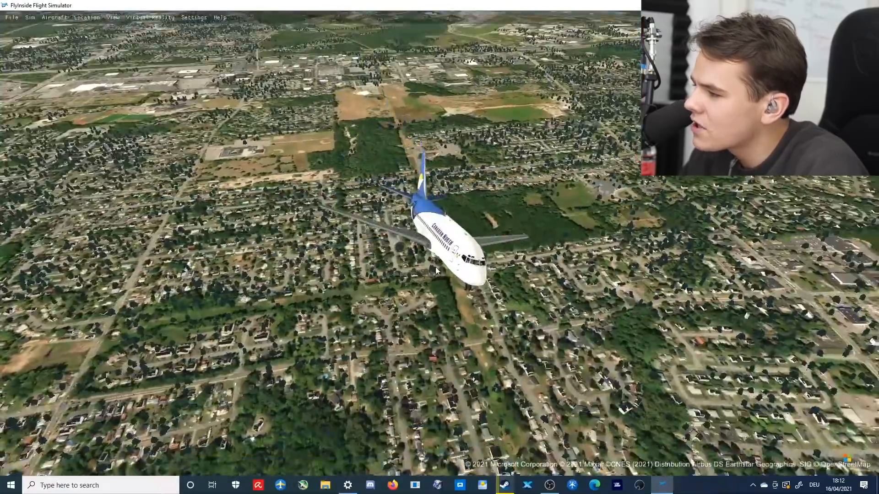
left_click(113, 17)
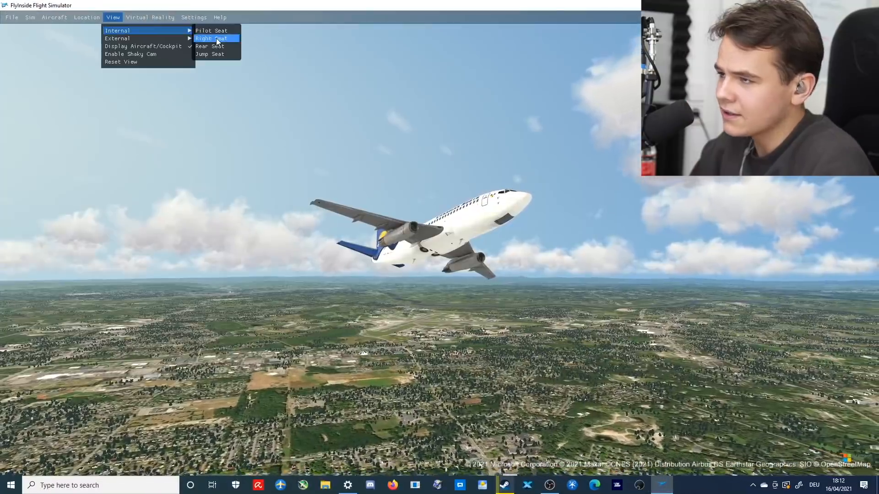
left_click(212, 30)
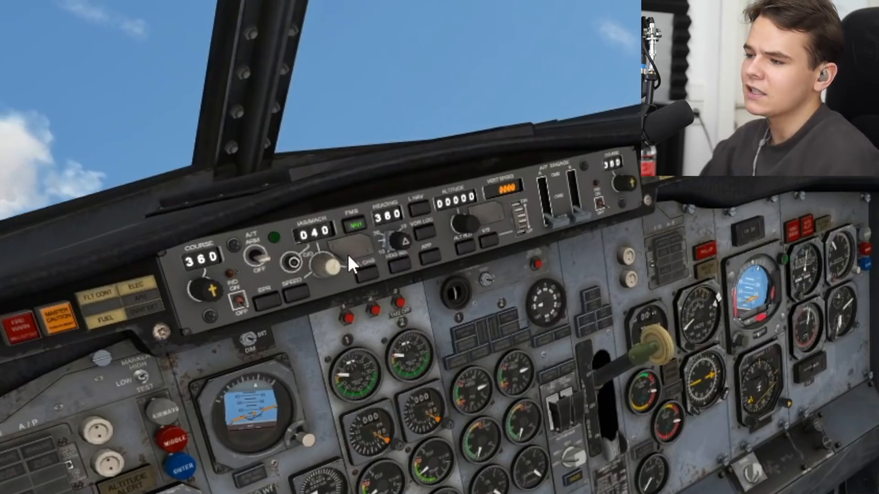
Look around the 737's autopilot, overhead panel and throttles, then view it from outside.
left_click(322, 267)
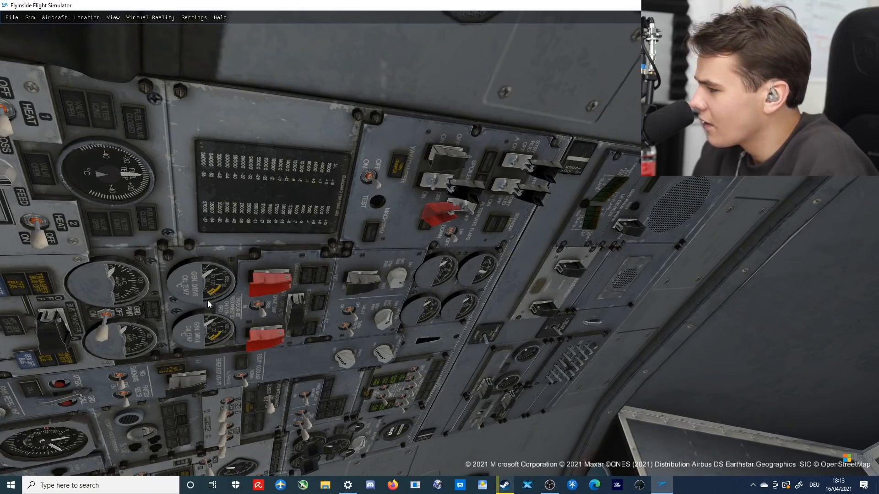
mouse_move(273, 361)
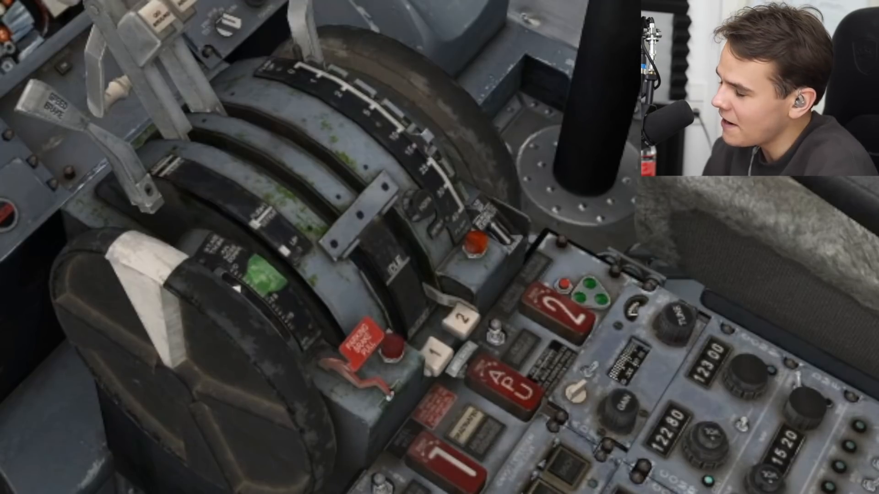
left_click(31, 17)
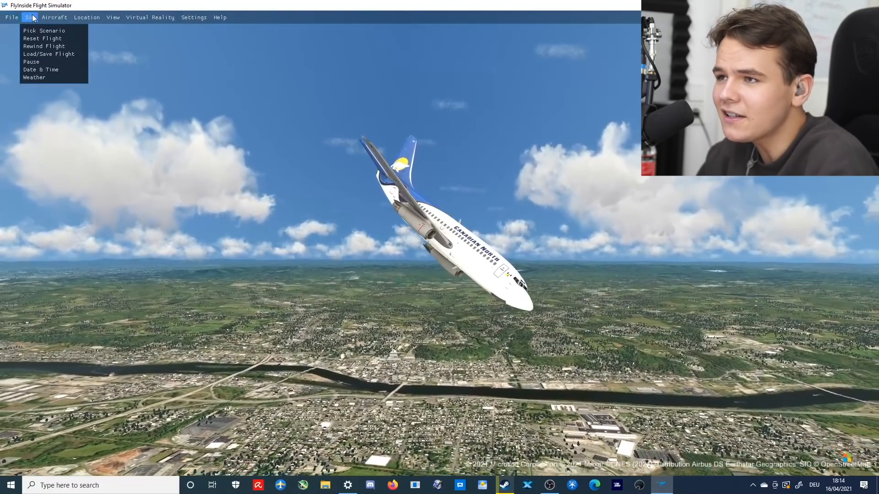
Search the airport picker for EDFE and select Frankfurt-Egelsbach.
left_click(55, 17)
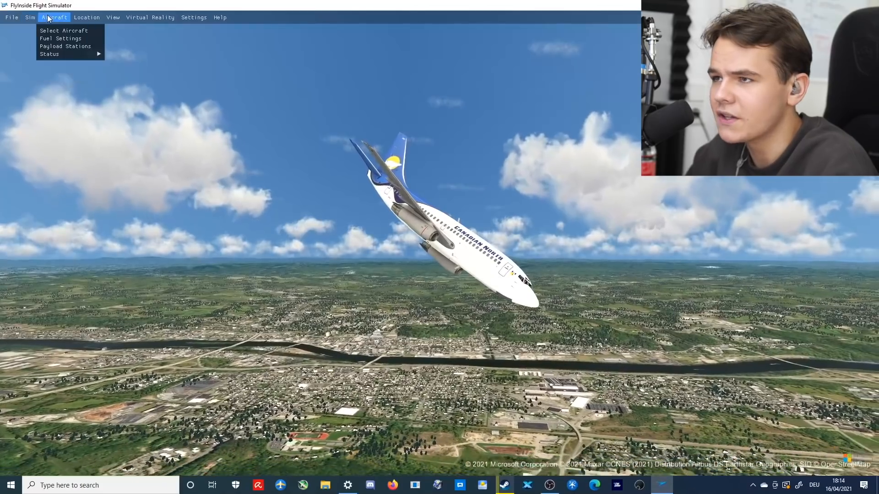
left_click(87, 17)
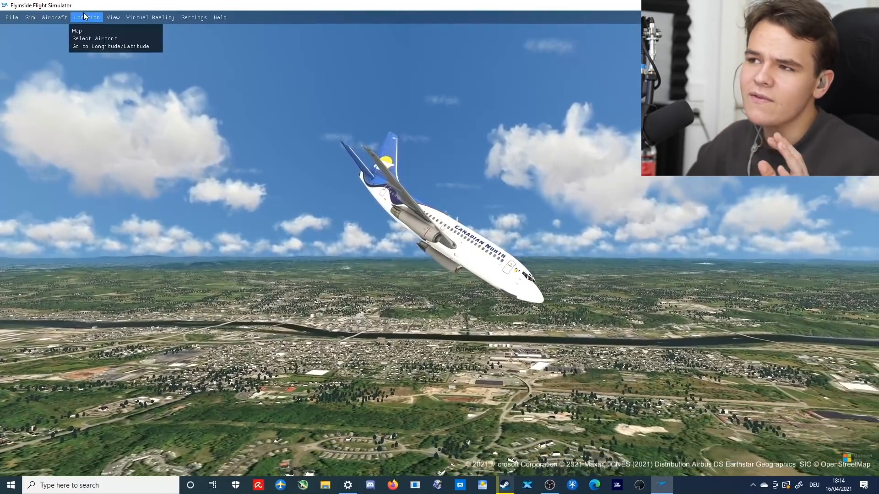
left_click(95, 38)
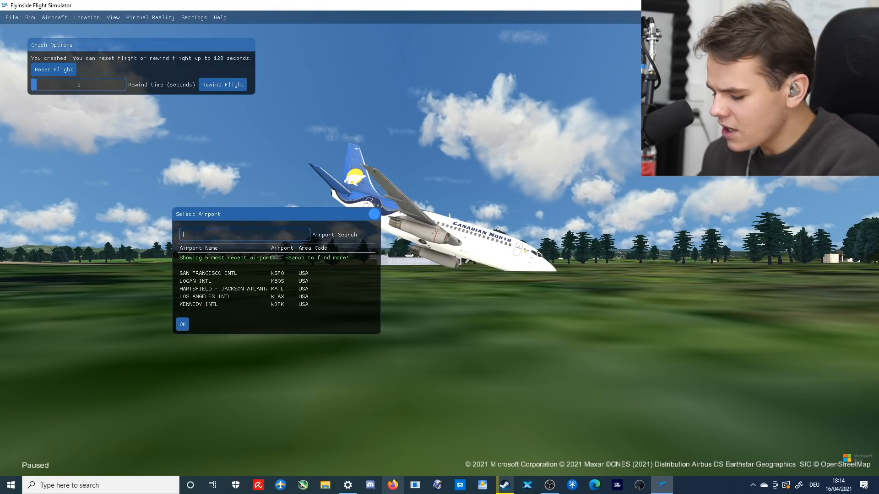
type("edfe")
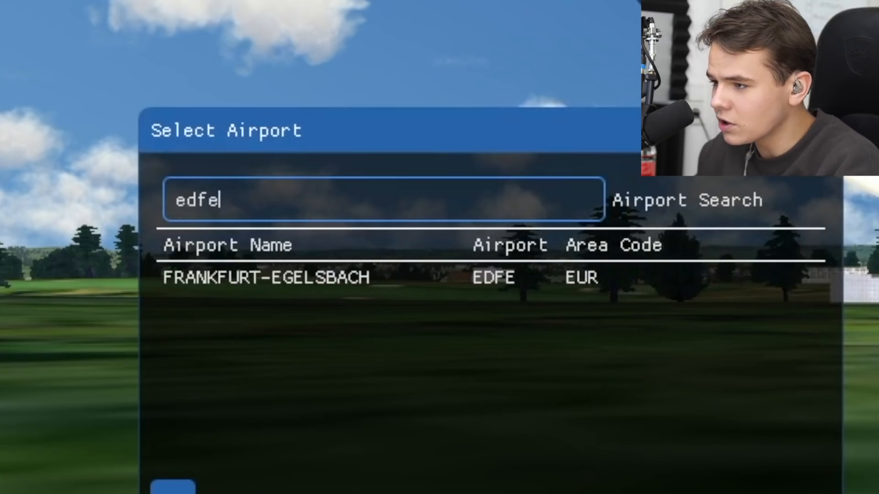
left_click(266, 277)
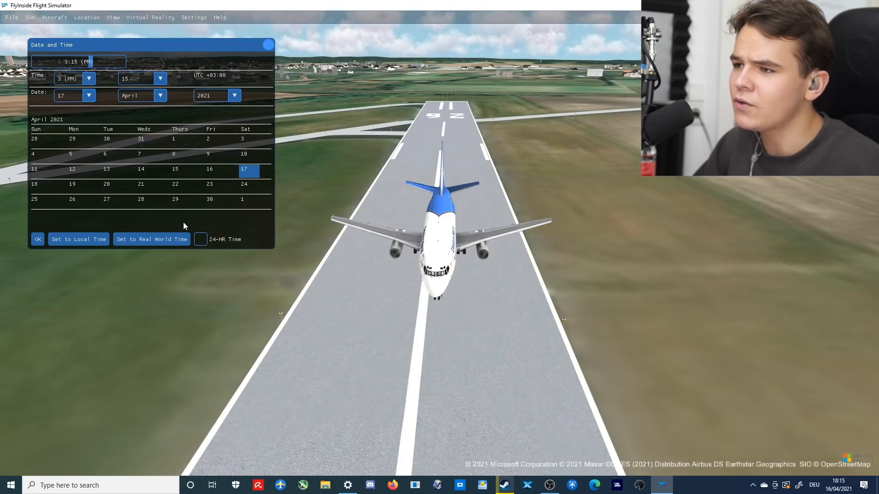
Apply the April 17, 2021 afternoon date and time.
left_click(38, 239)
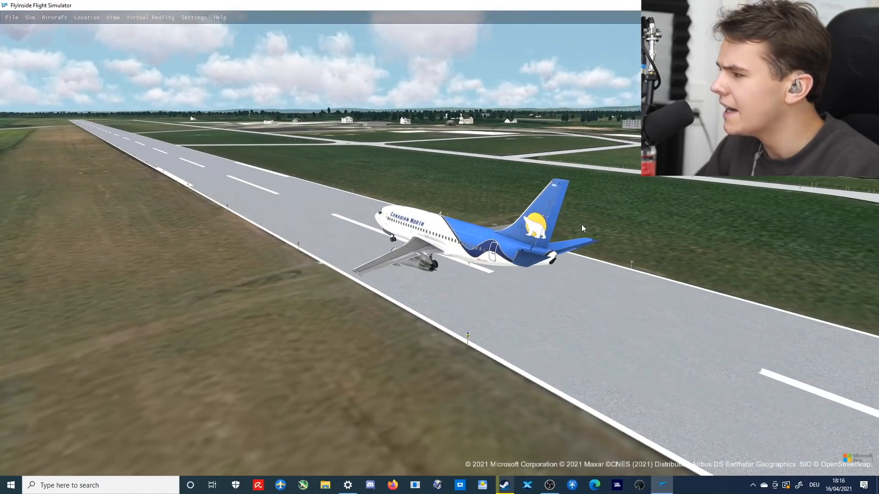
left_click(54, 17)
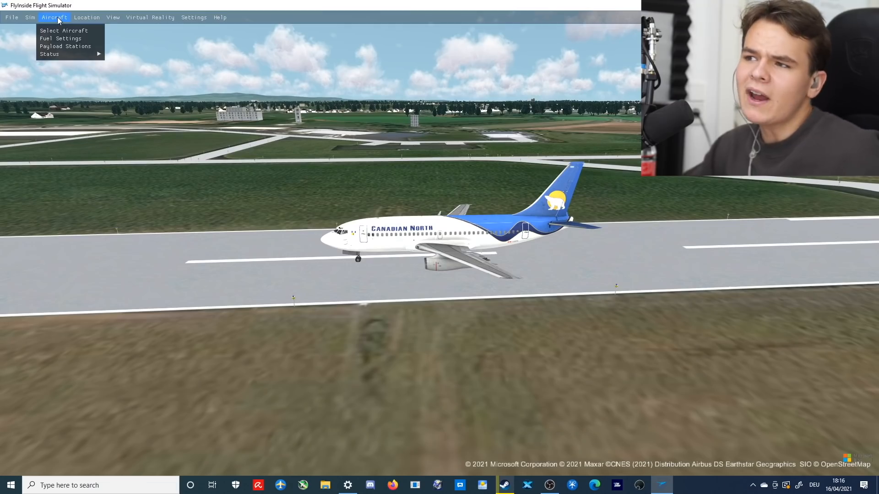
Pick the TFDi Design 717 from the aircraft list and fly it.
left_click(64, 30)
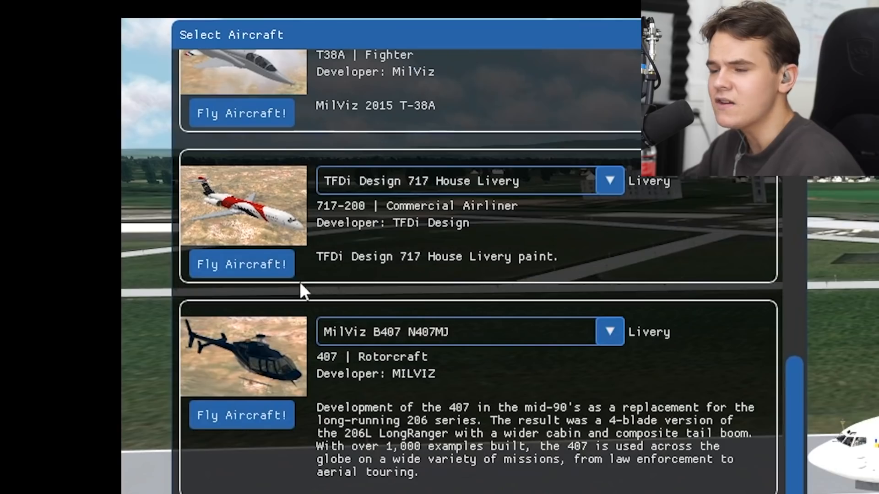
left_click(241, 264)
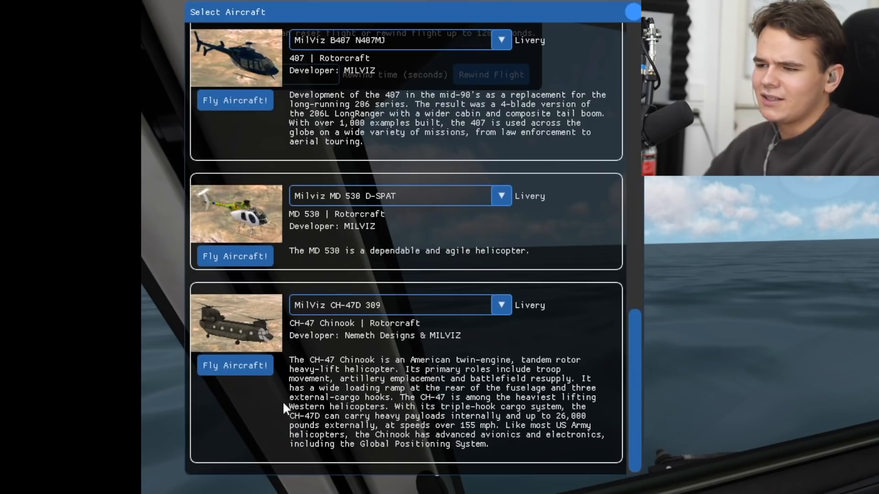
Fly the MilViz CH-47D Chinook, bringing up its Realistic flight model settings.
left_click(235, 365)
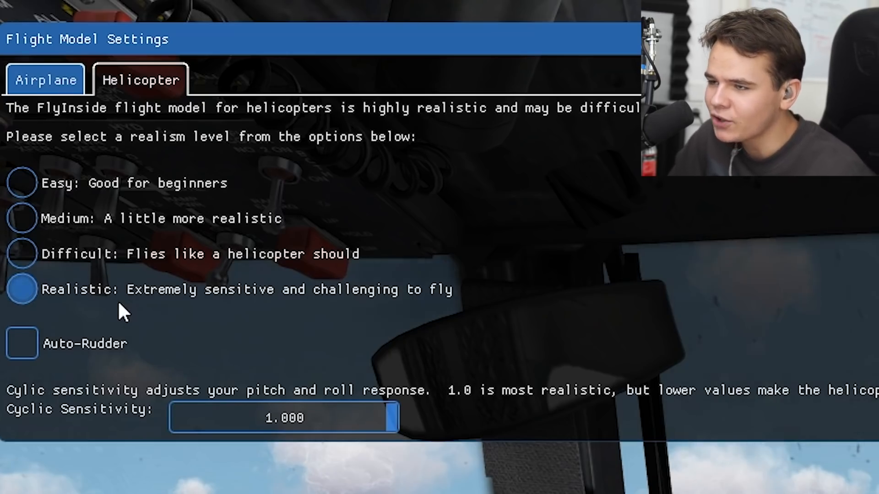
mouse_move(487, 339)
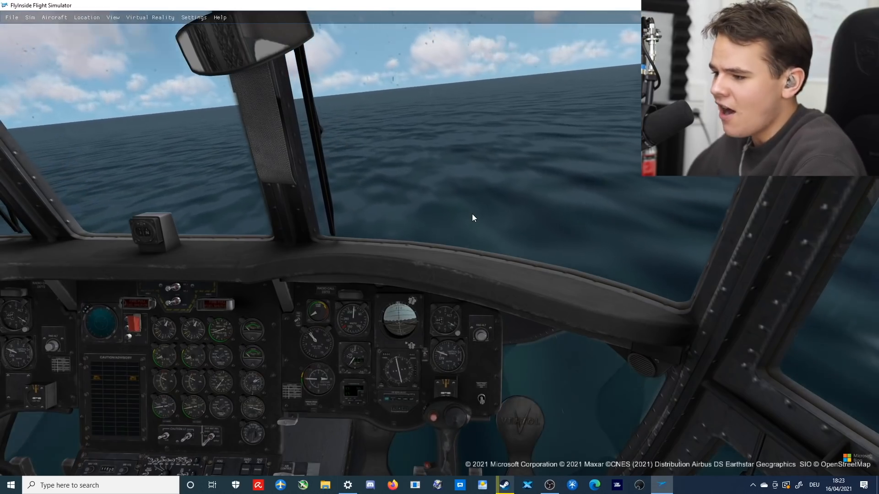
Cycle the Chinook through external and internal camera views, then reset to the default view.
left_click(54, 17)
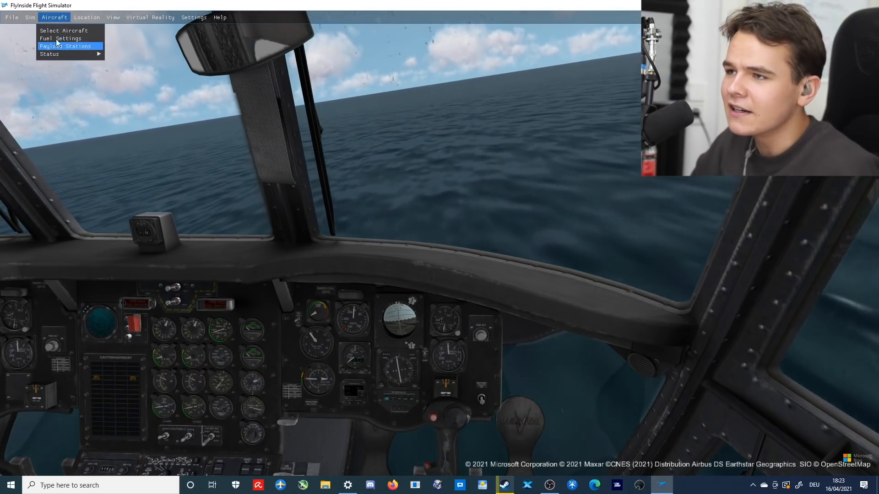
left_click(112, 17)
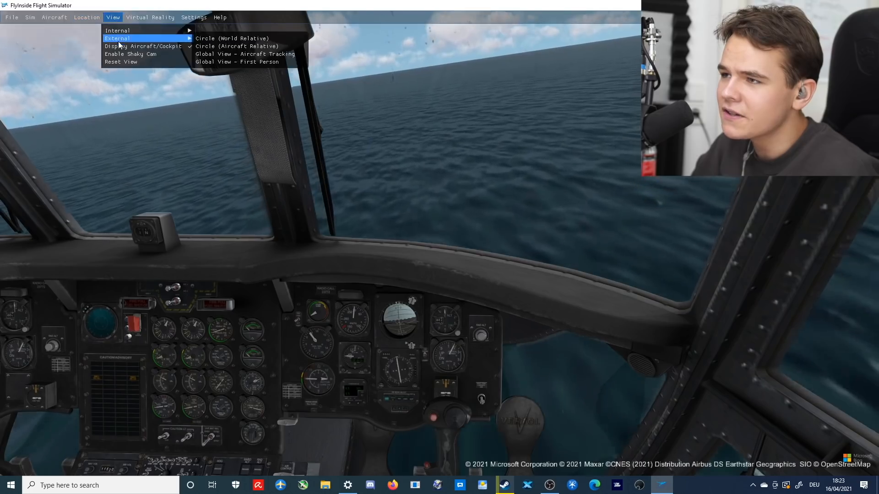
left_click(237, 62)
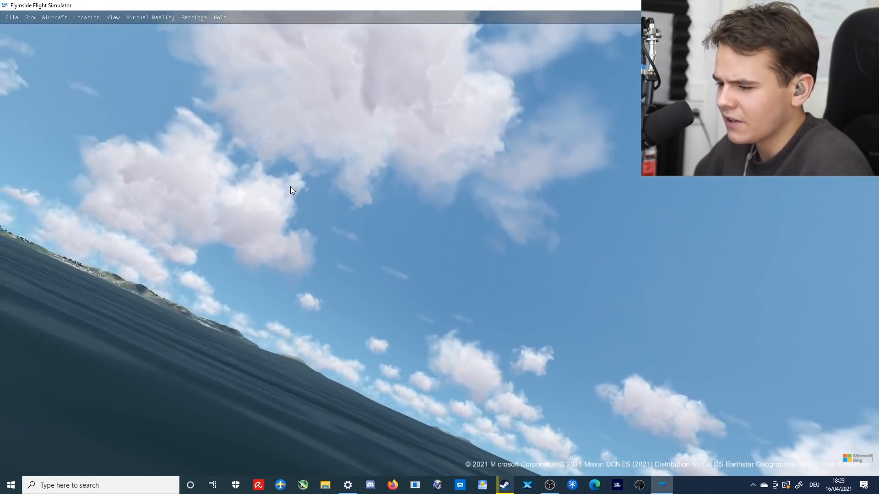
left_click(112, 17)
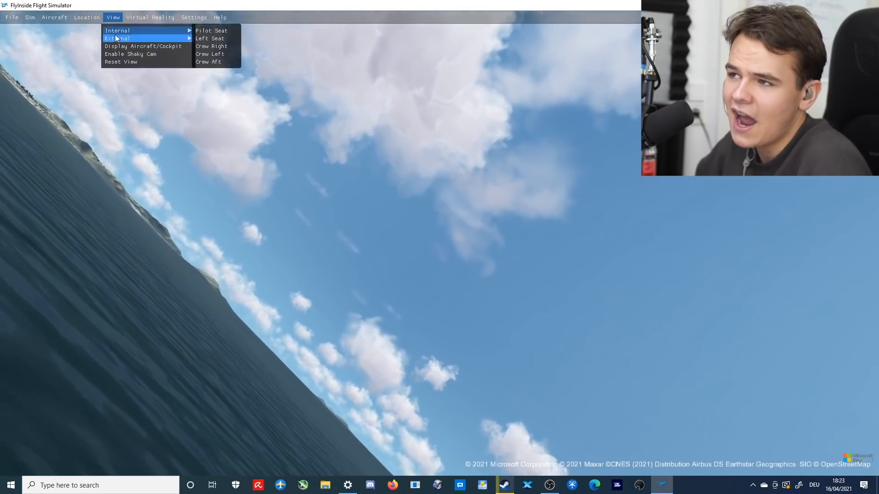
left_click(212, 46)
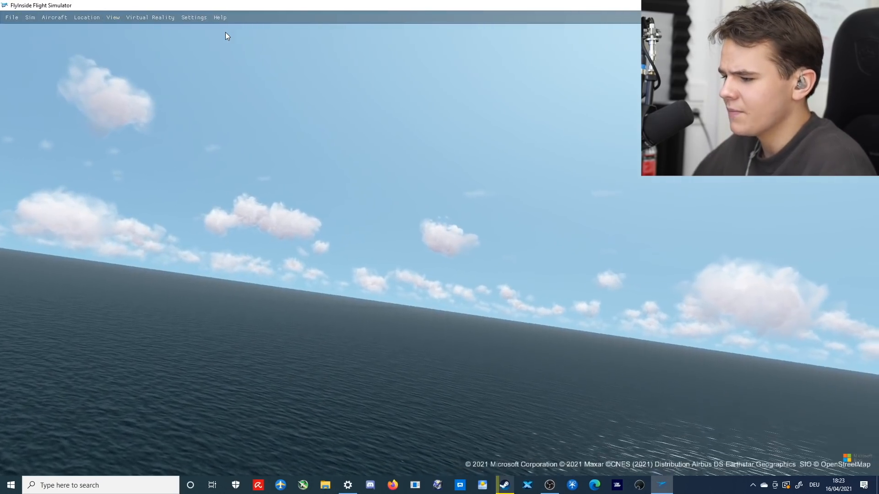
left_click(113, 17)
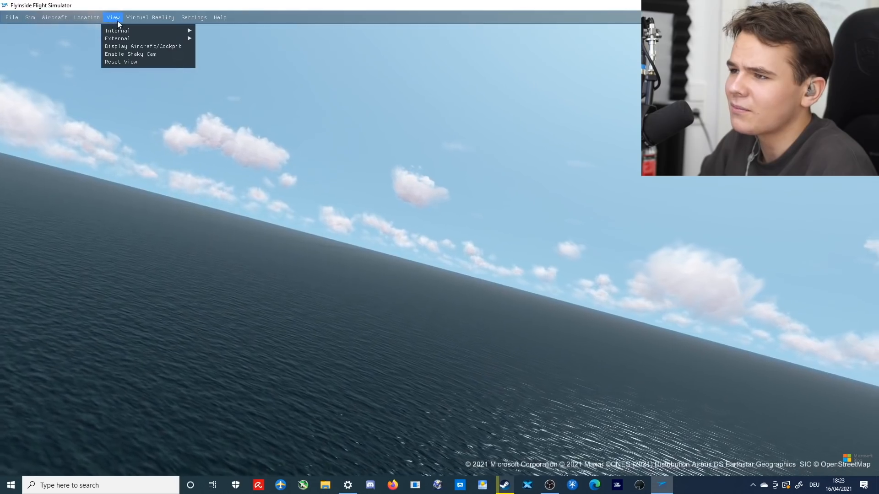
mouse_move(120, 62)
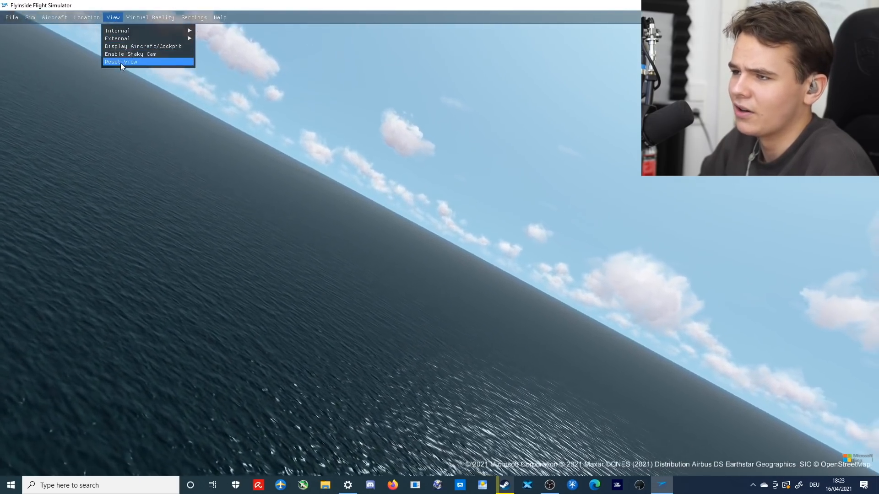
left_click(121, 62)
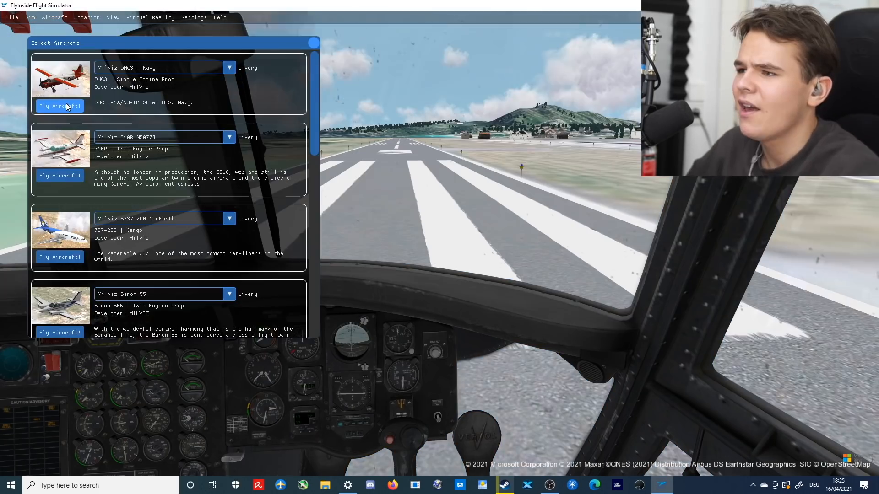
Launch the Milviz DHC3 Navy Otter and fly it off the runway out over the sea.
left_click(60, 106)
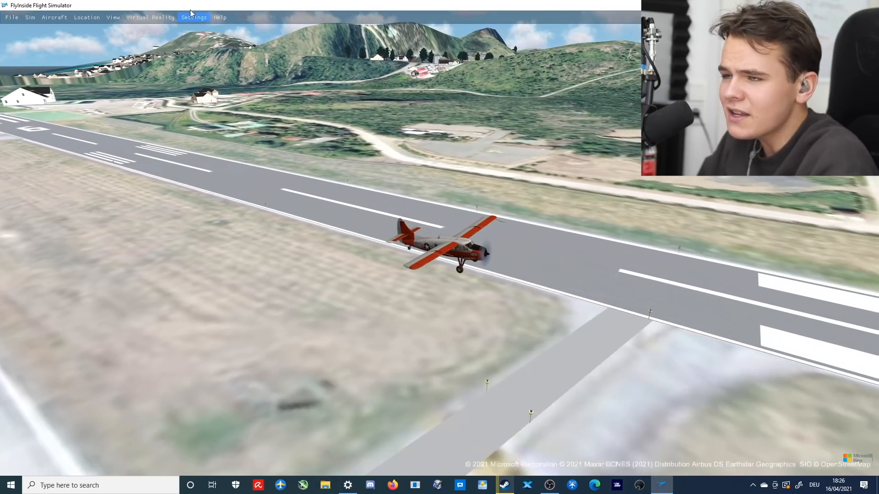
left_click(194, 17)
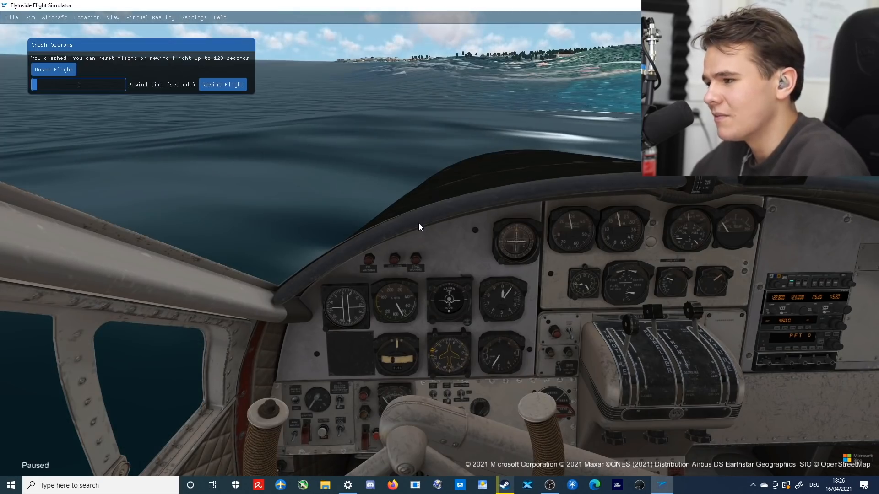
Dismiss the crash prompt to keep flying the Otter, then show the map, airport and coordinates location choices.
left_click(53, 69)
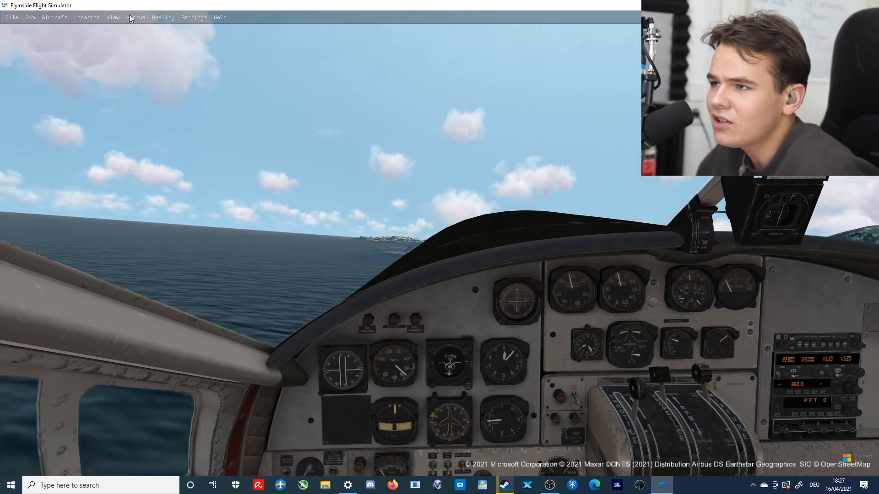
left_click(150, 17)
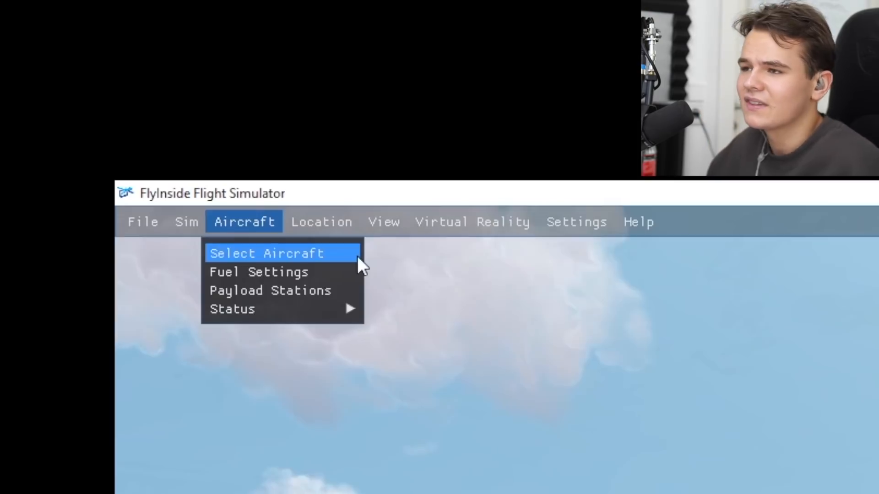
left_click(322, 222)
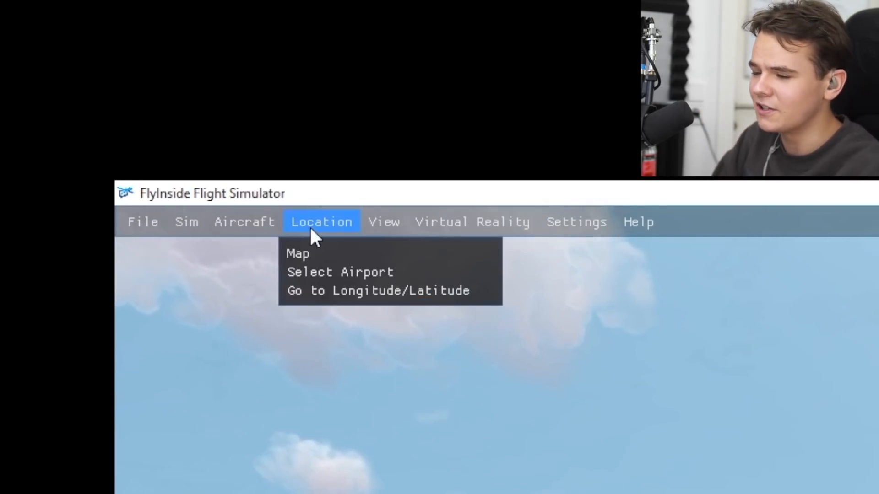